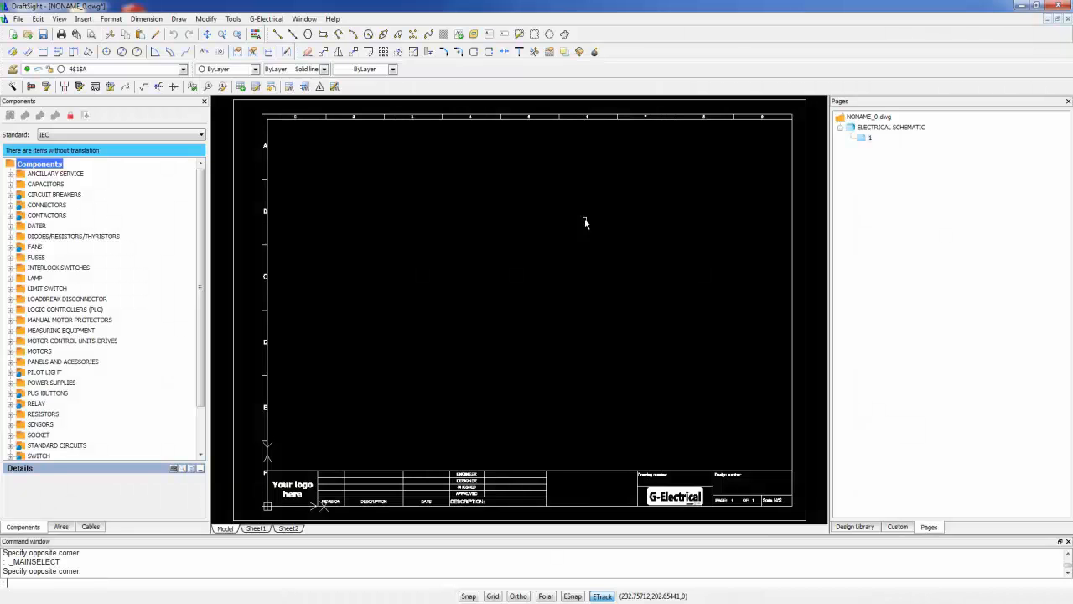
mouse_move(452, 165)
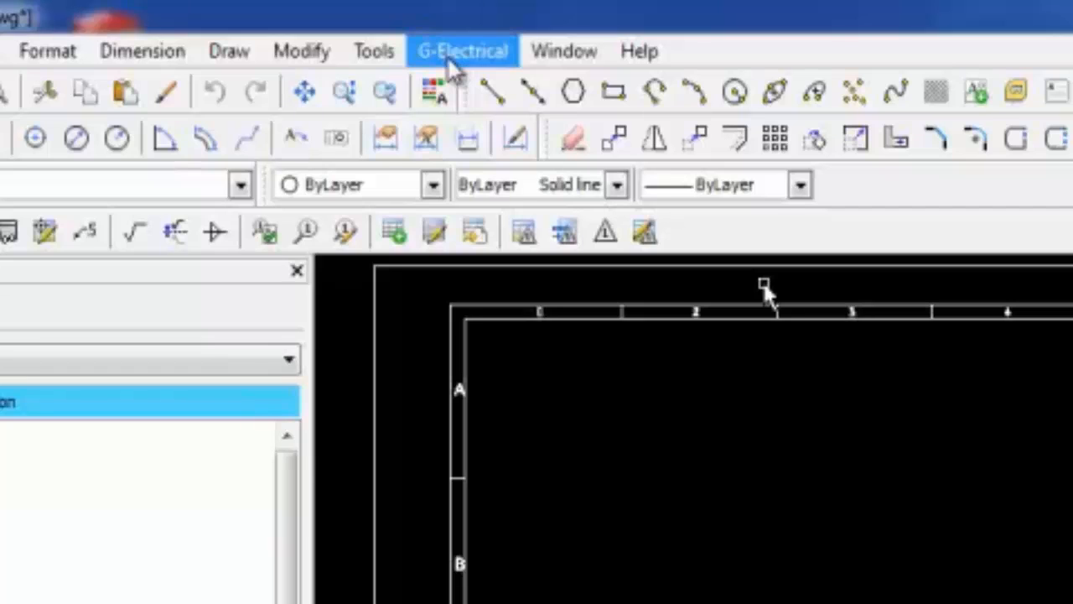
Step: Browse the G-Electrical design and insertion commands of the opened demo project
left_click(463, 50)
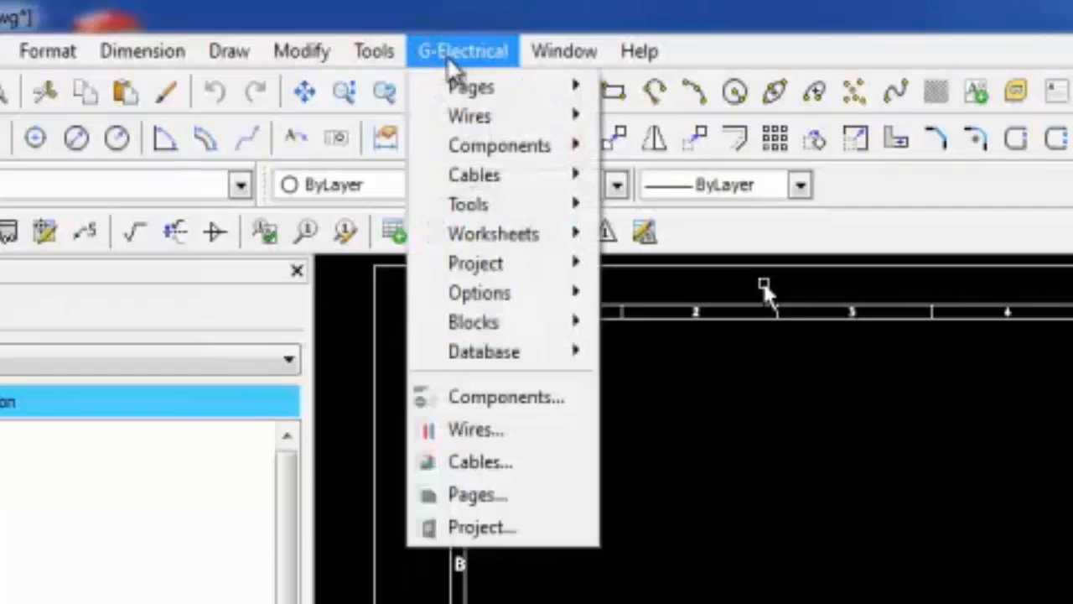
mouse_move(476, 261)
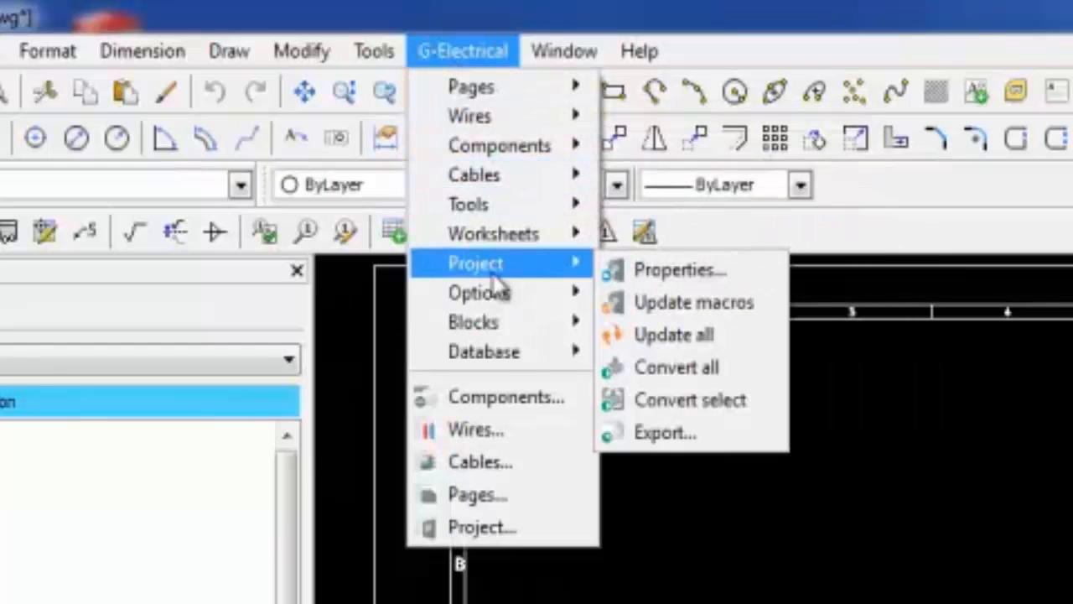
mouse_move(463, 67)
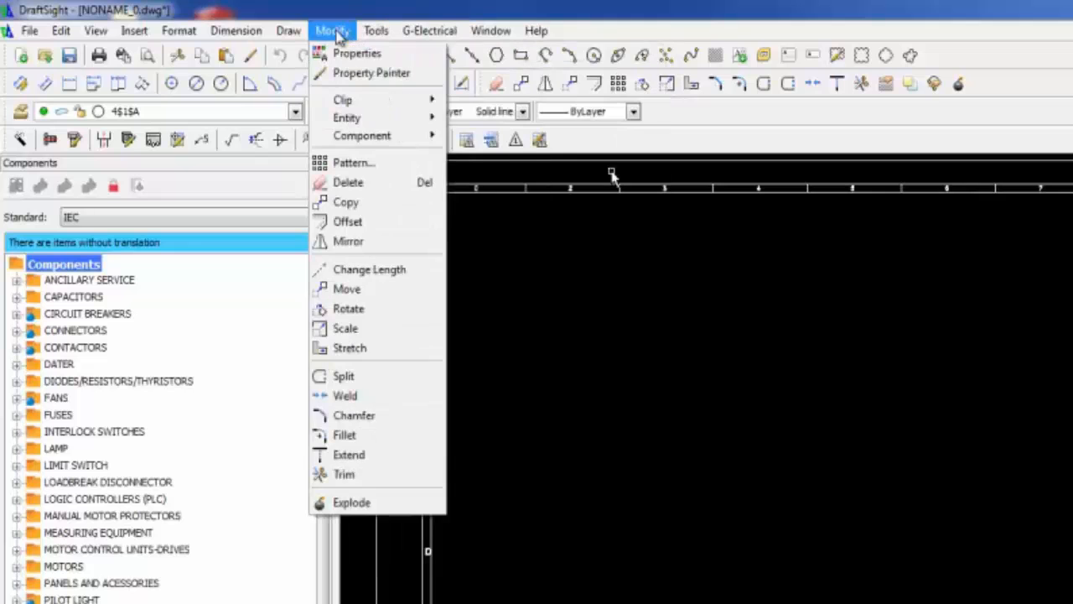
left_click(135, 30)
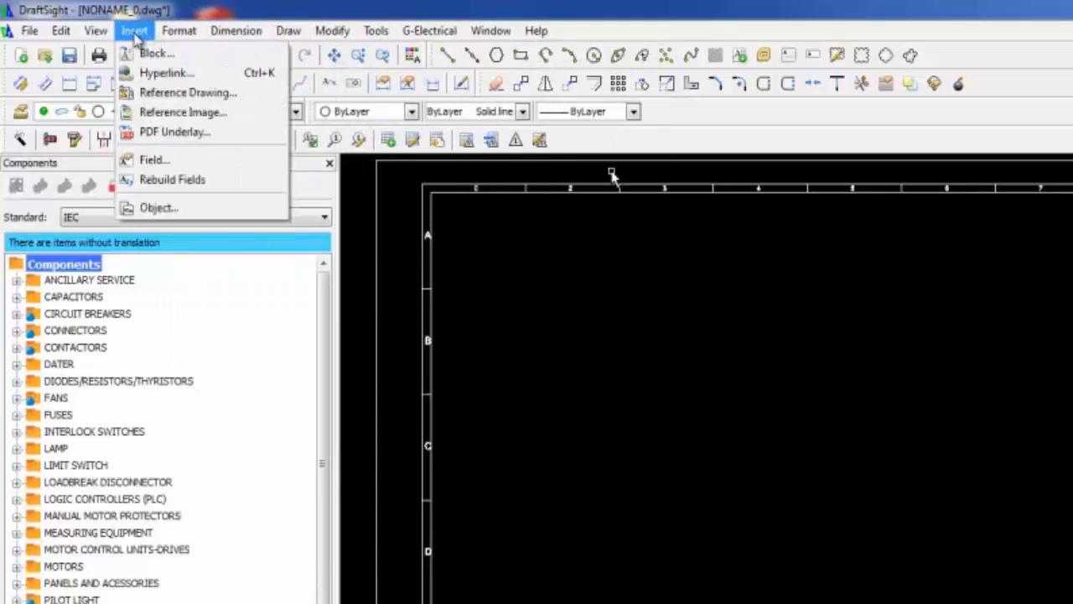
left_click(332, 30)
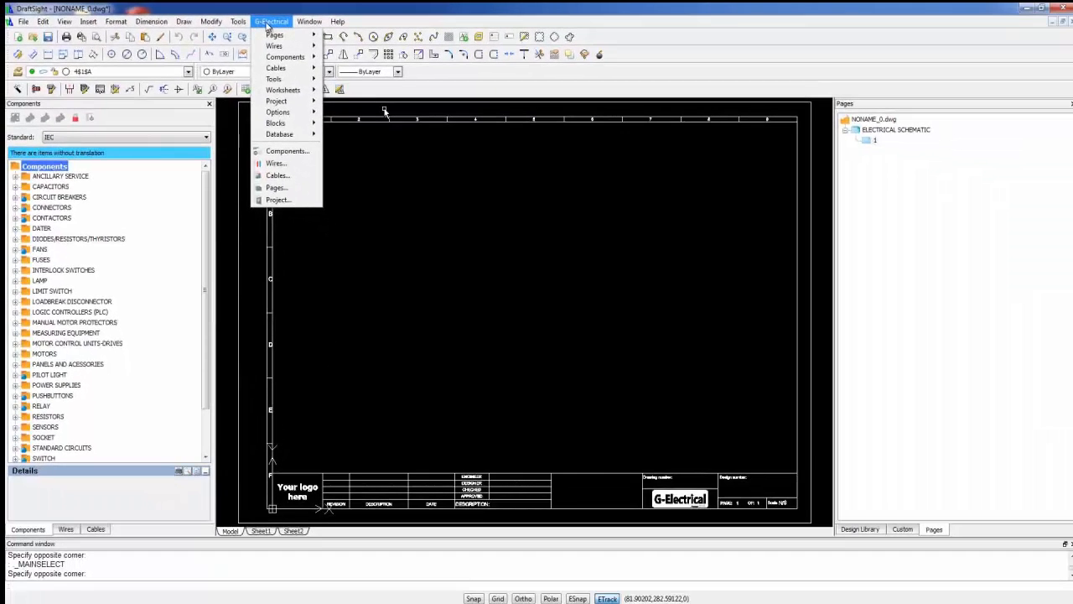
mouse_move(285, 151)
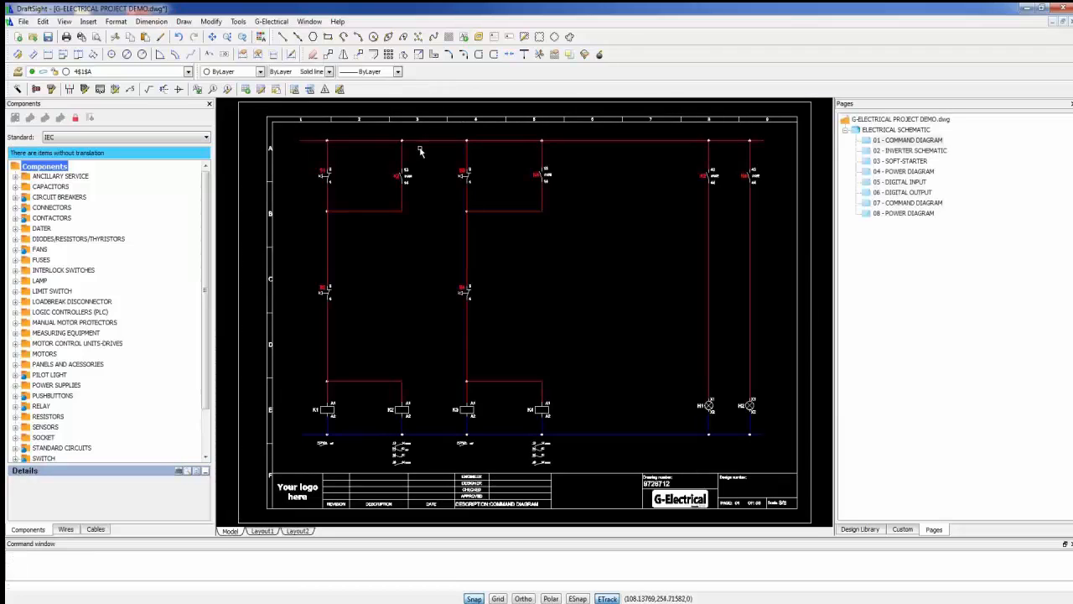
mouse_move(579, 242)
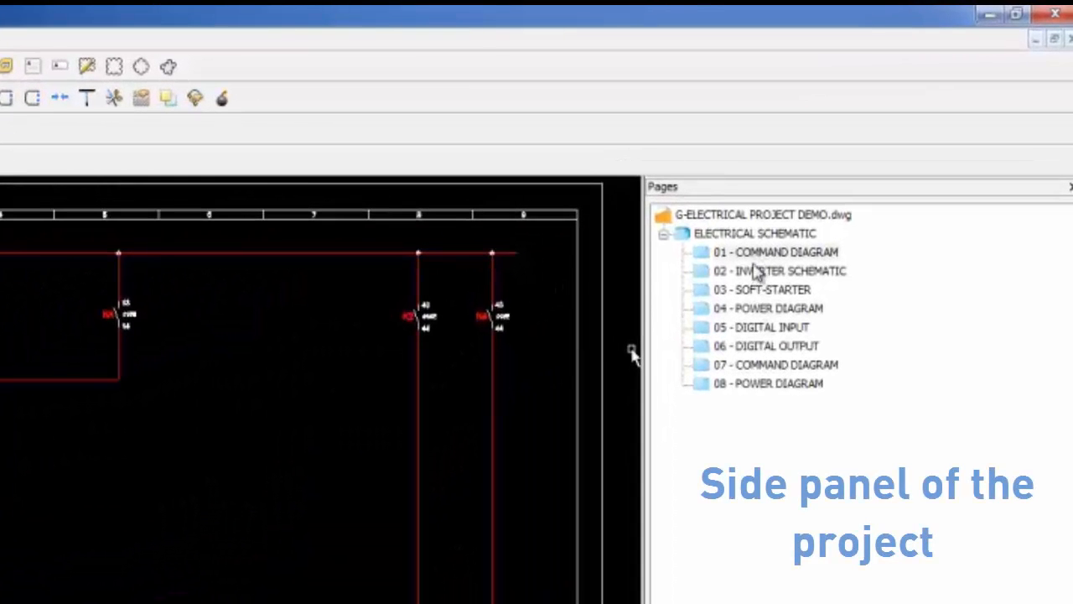
Step: Insert a symbols caption page into the project with Page Description SYMBOLS
right_click(758, 214)
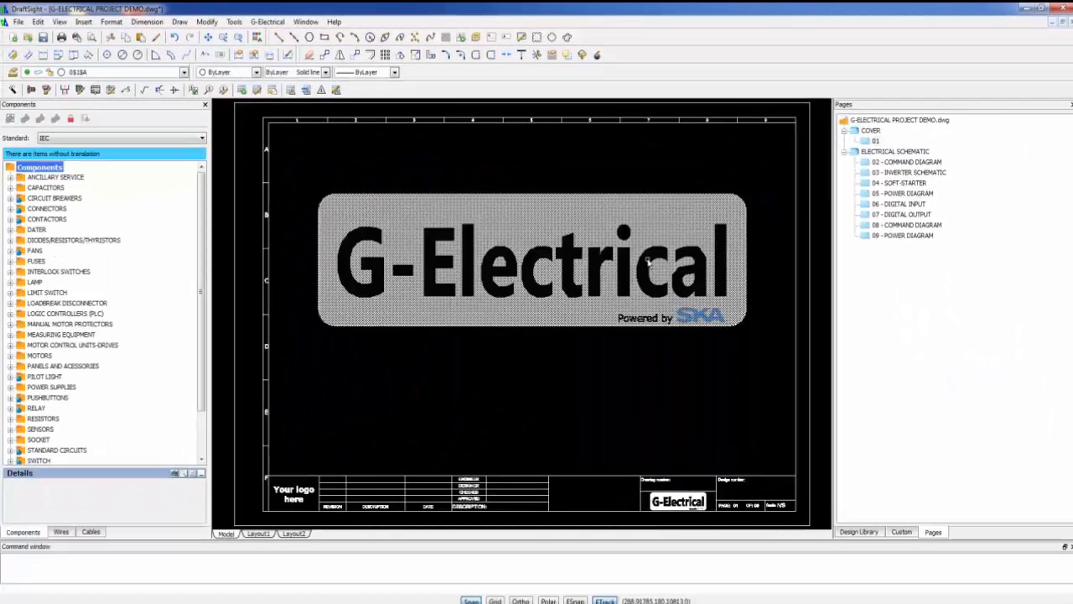
right_click(892, 119)
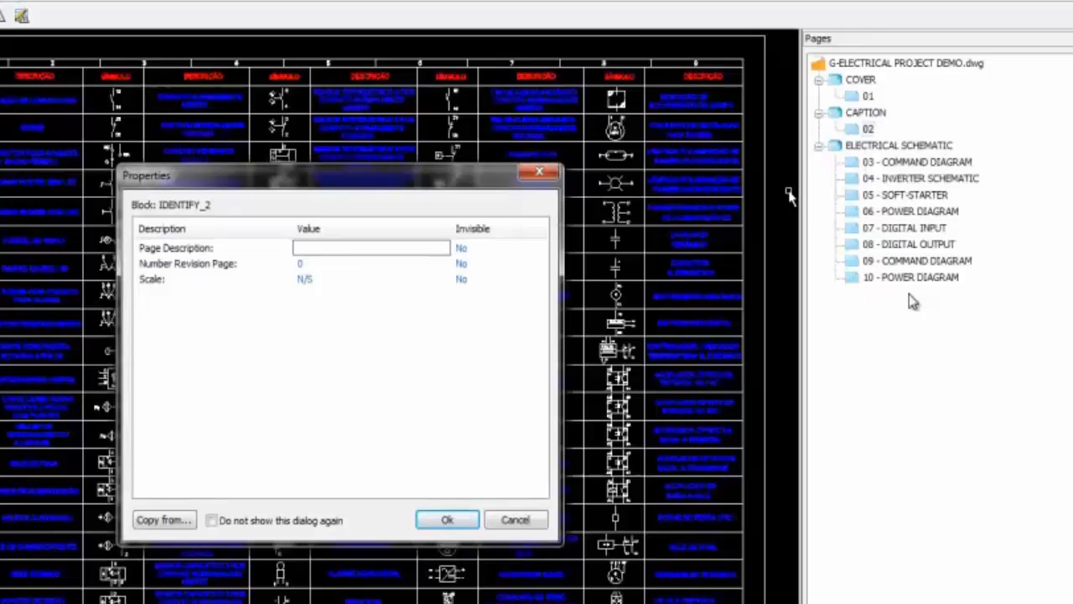
type("SYMBOLS")
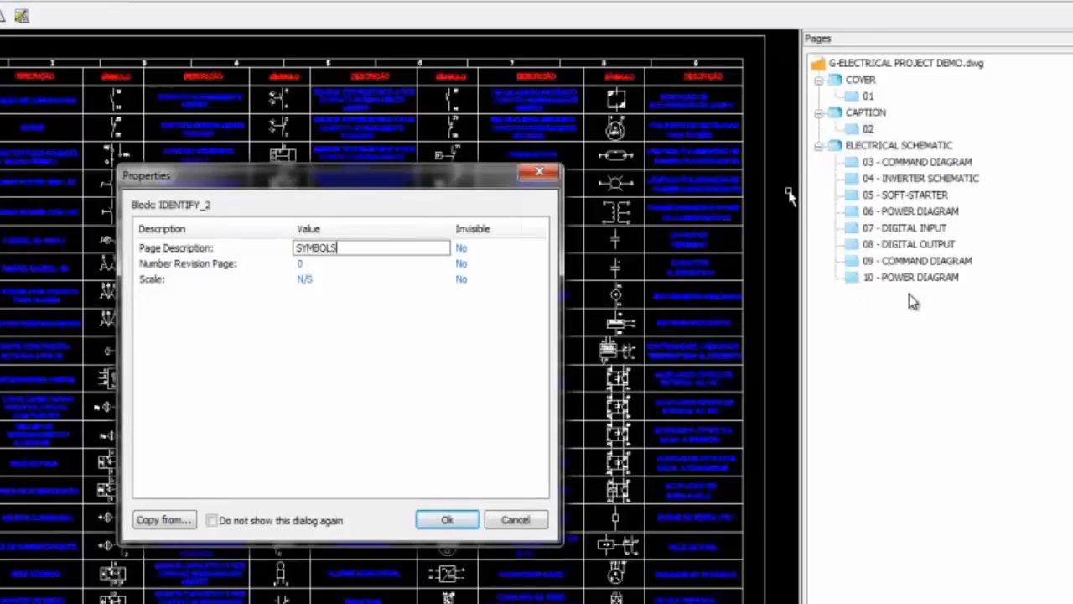
left_click(446, 520)
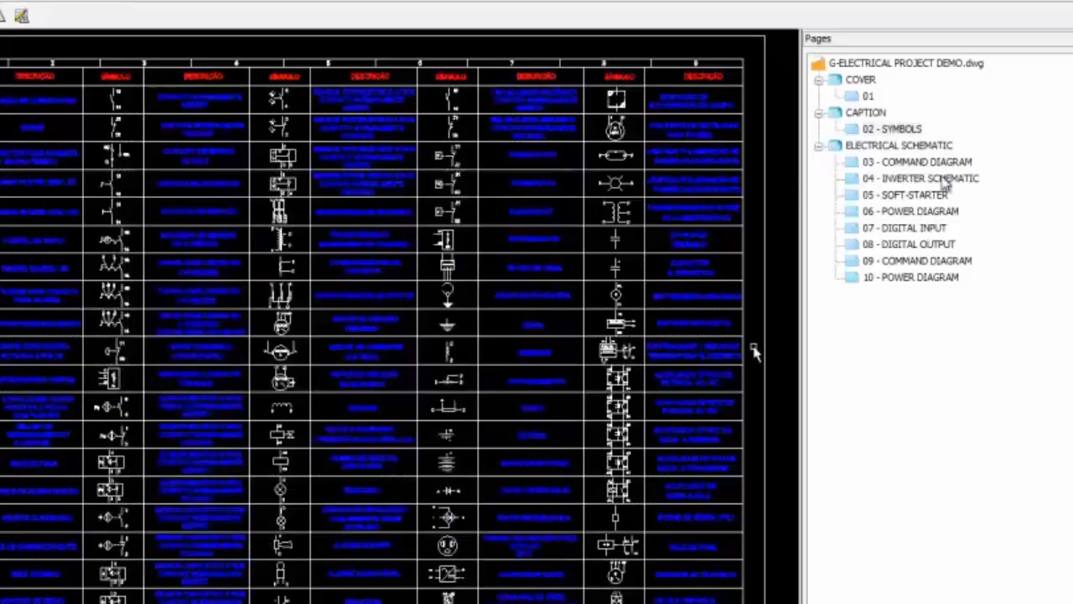
Step: Set the cover page's Page Description property to COVER
right_click(911, 278)
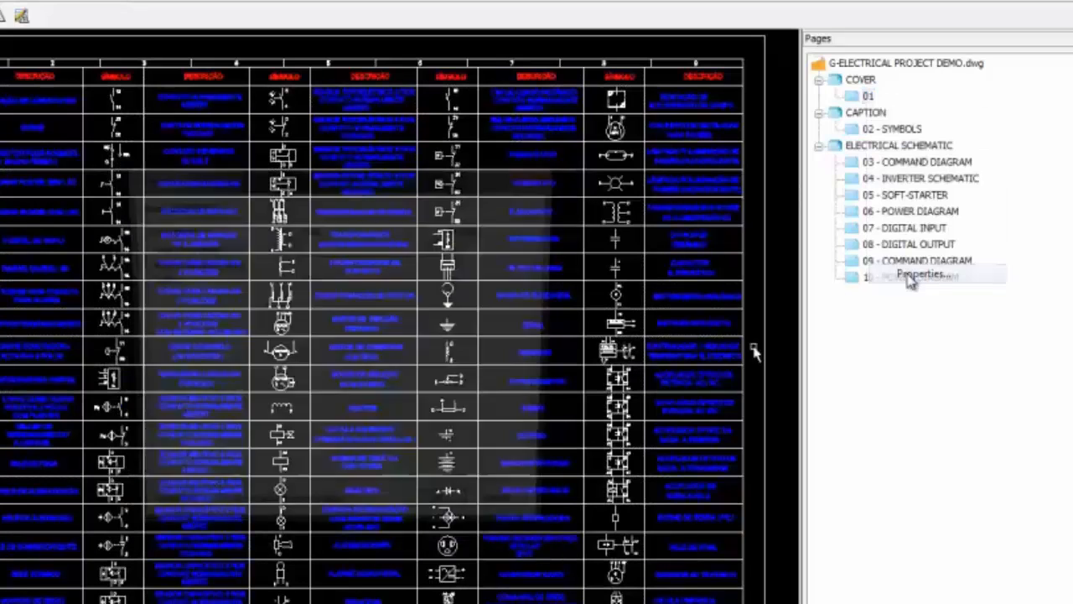
left_click(919, 275)
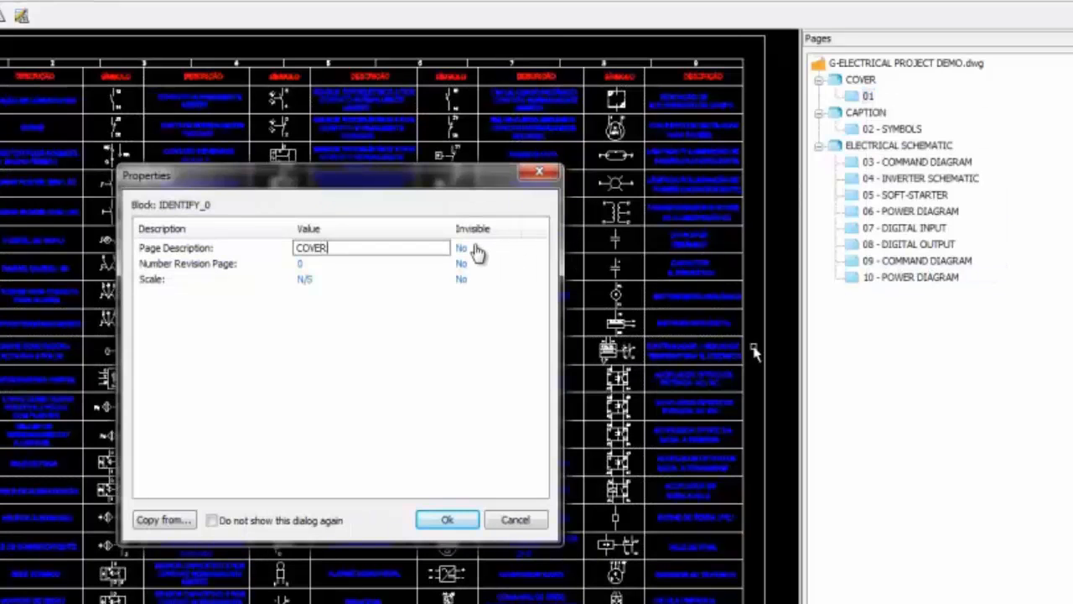
left_click(446, 520)
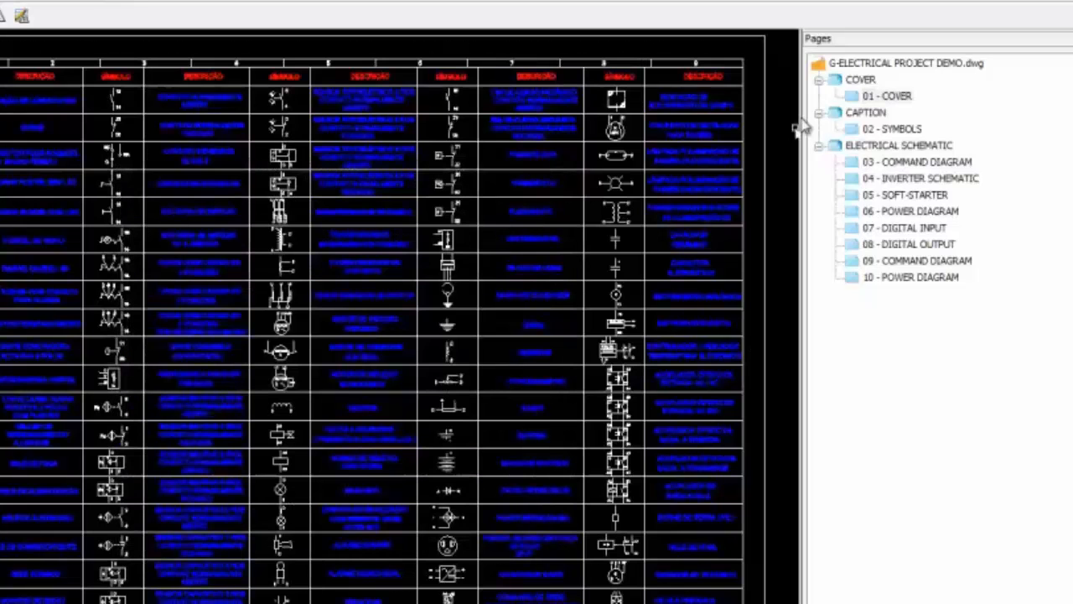
Step: Insert a table of contents page including every project page as the index
right_click(899, 62)
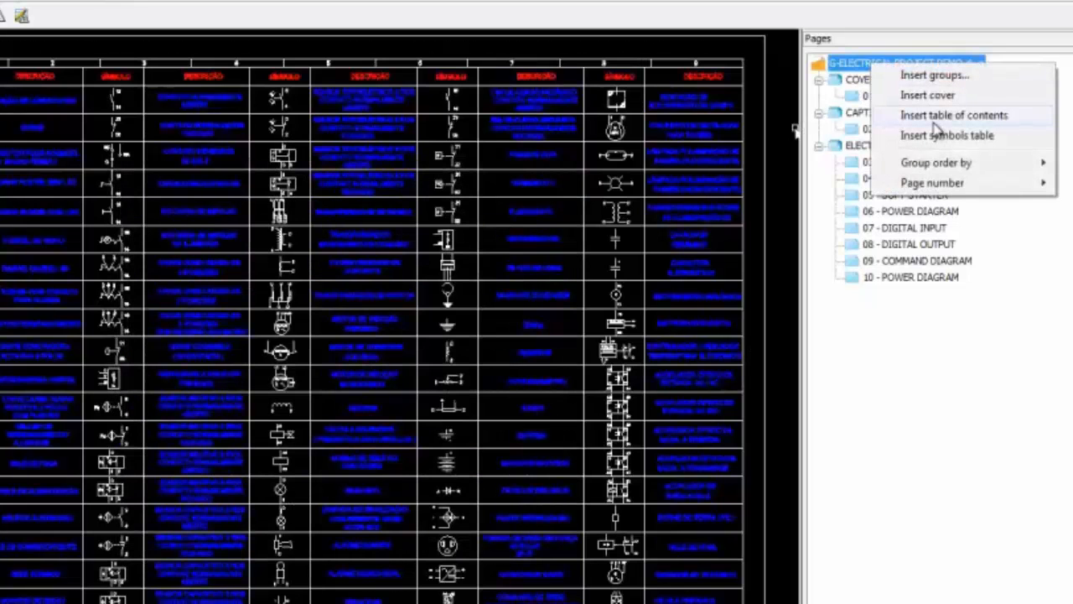
left_click(956, 114)
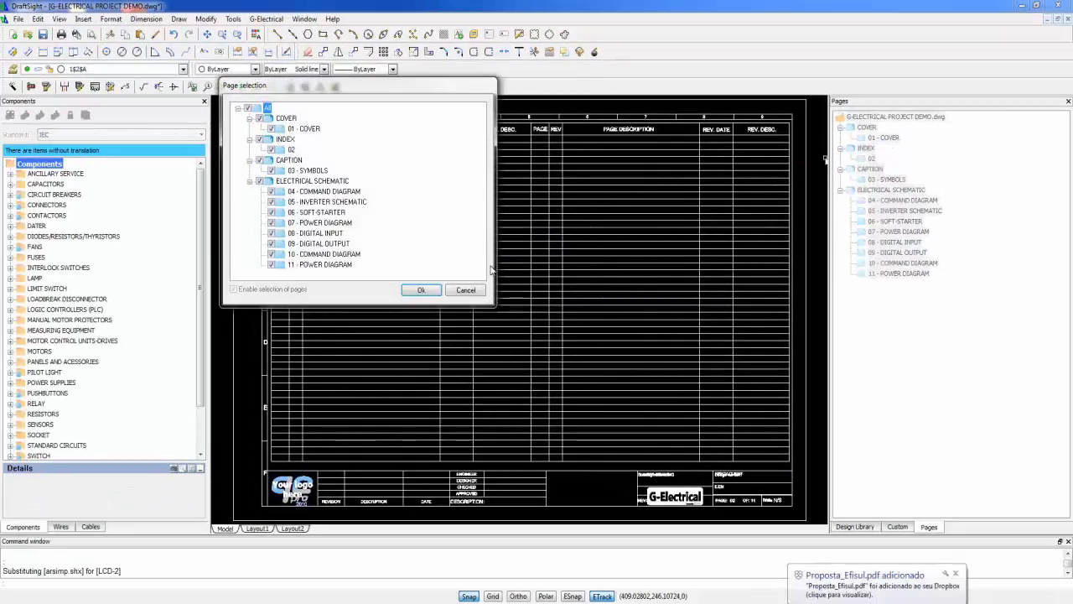
left_click(419, 288)
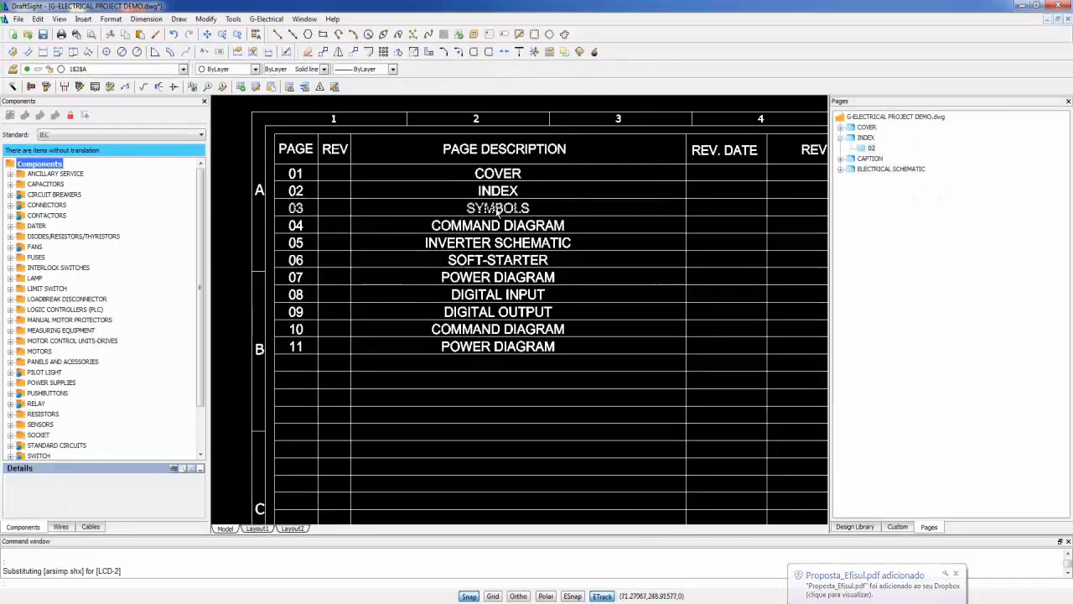
left_click(843, 168)
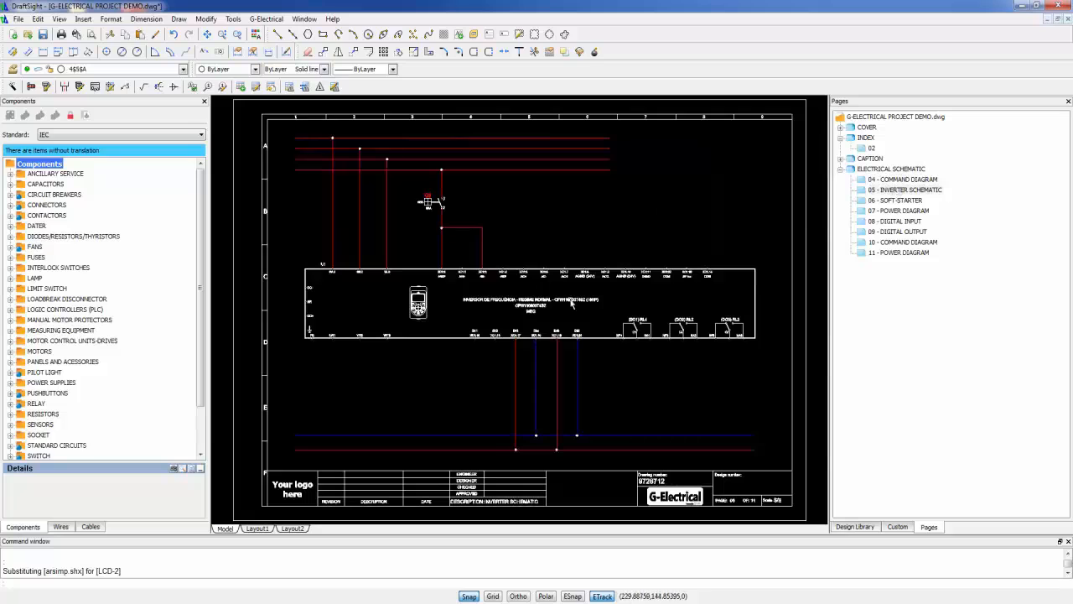
Step: Open the command diagram page with contactor coils K3 and K4
left_click(897, 199)
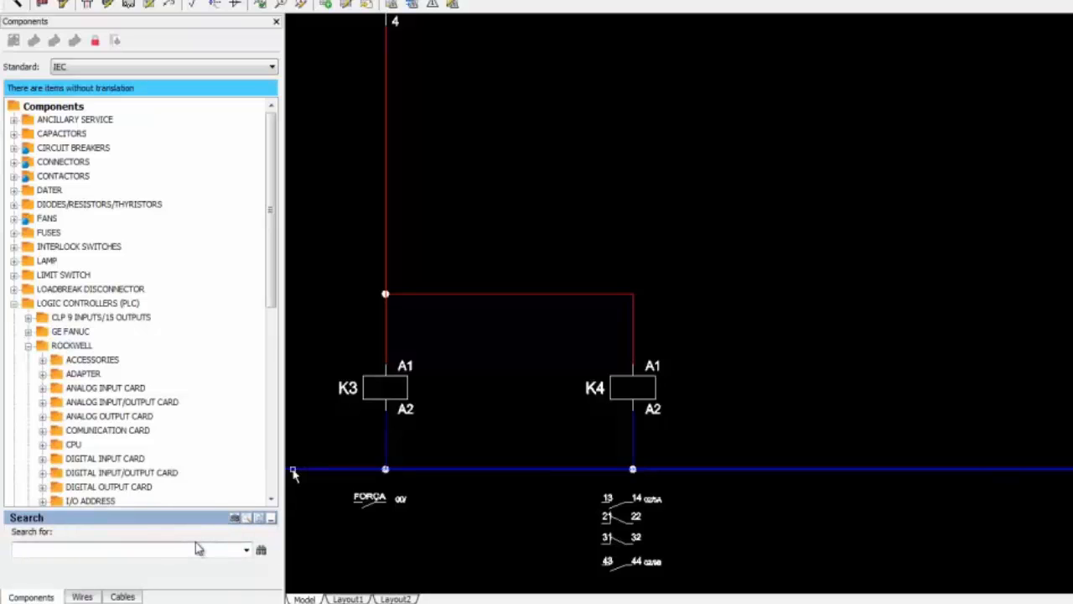
Step: Find the 3RH11.22 220V/60Hz auxiliary contactor and place its coil right of K4
type("JR")
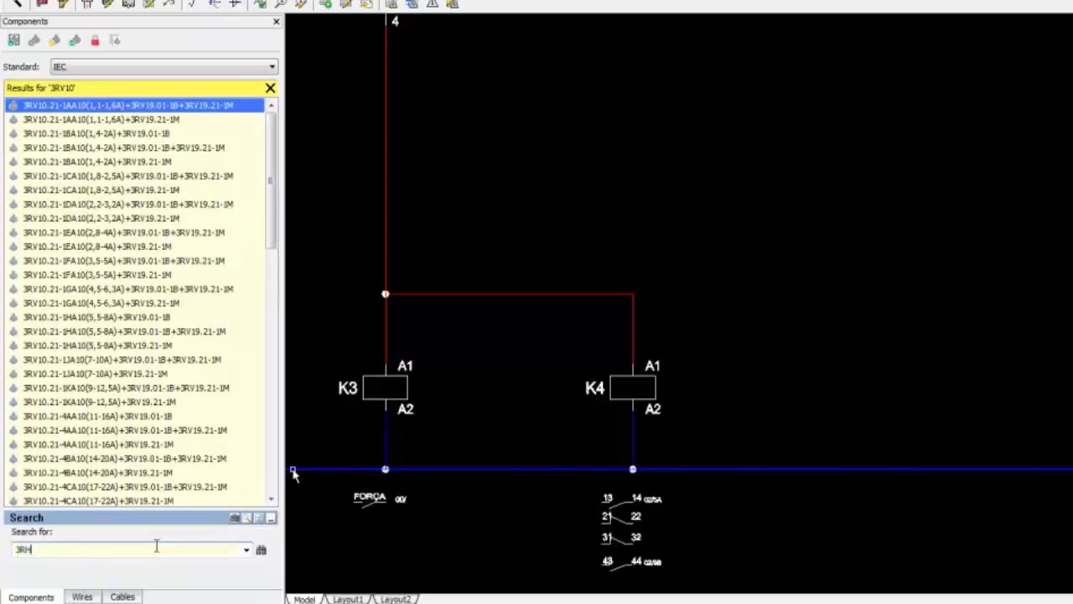
type("3RH11.22")
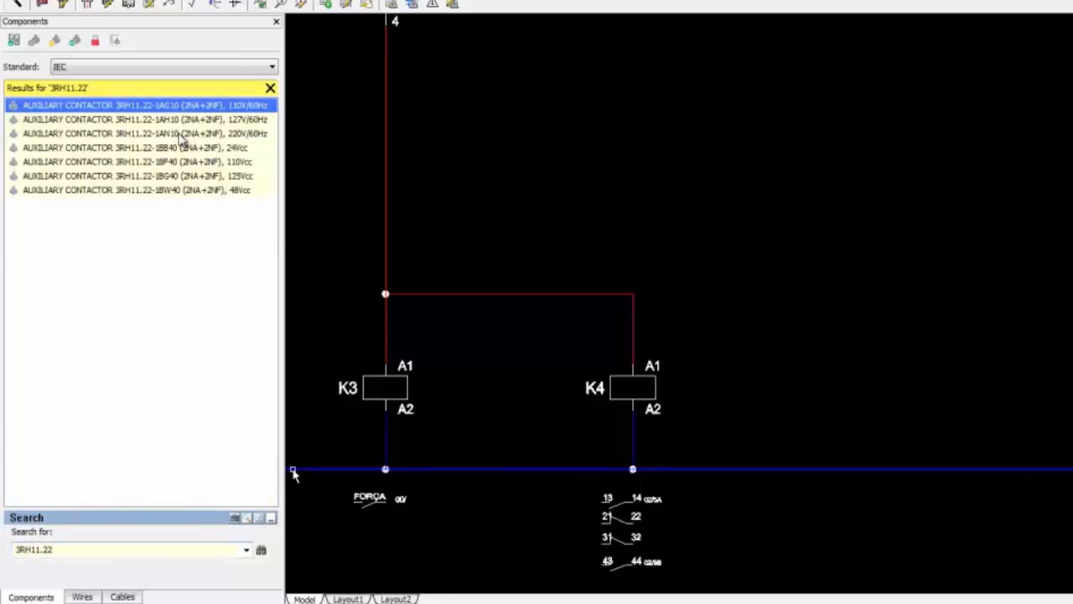
left_click(138, 134)
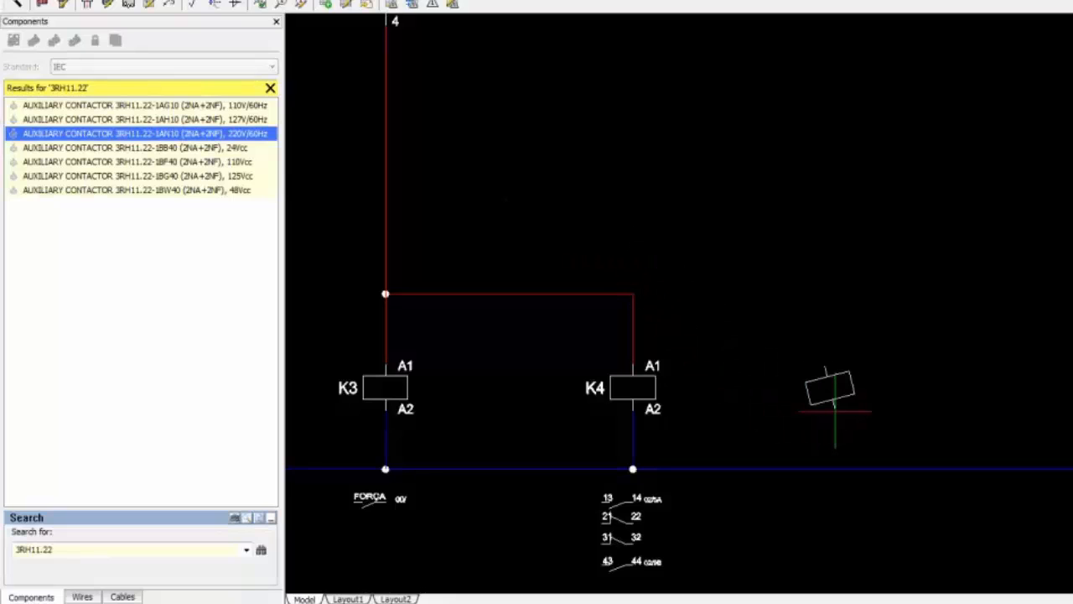
left_click(832, 394)
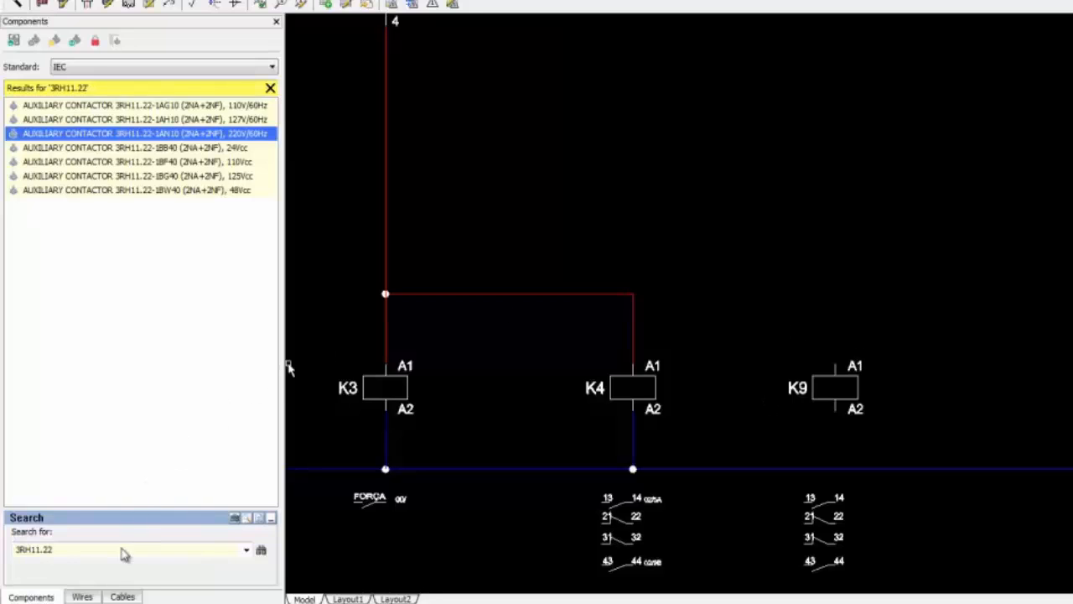
Step: Draw a 1,5mm² wire from K9's A2 terminal down to the 0VCA supply line
left_click(77, 597)
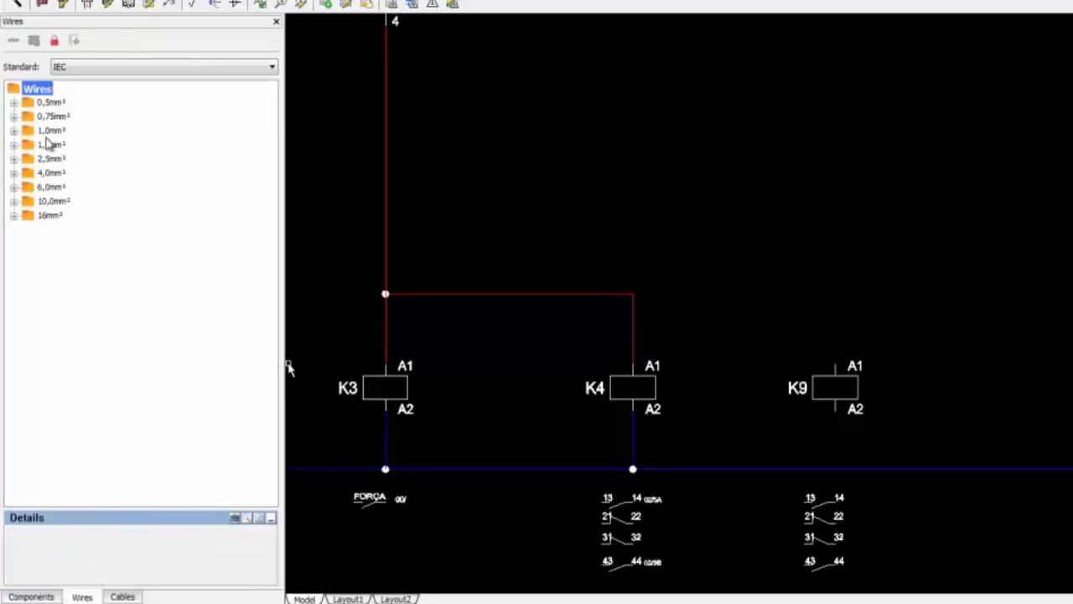
left_click(15, 144)
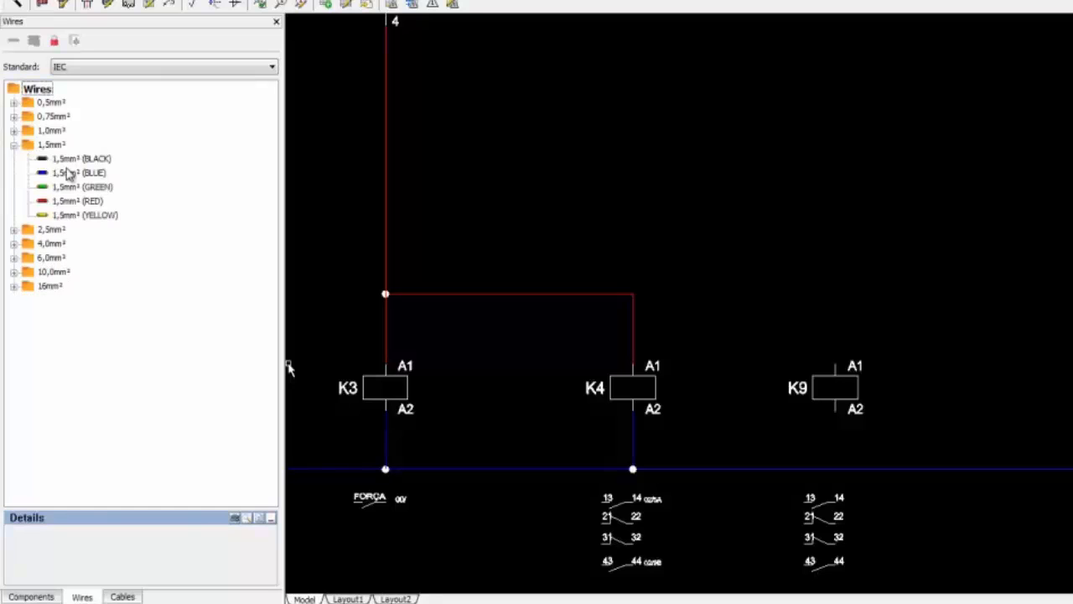
left_click(79, 171)
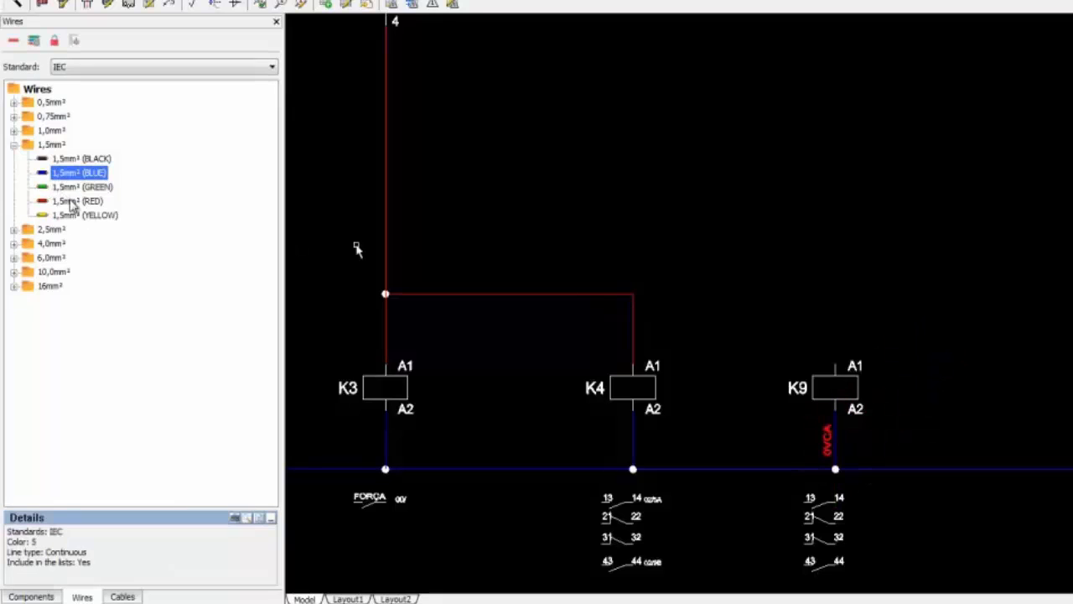
left_click(76, 202)
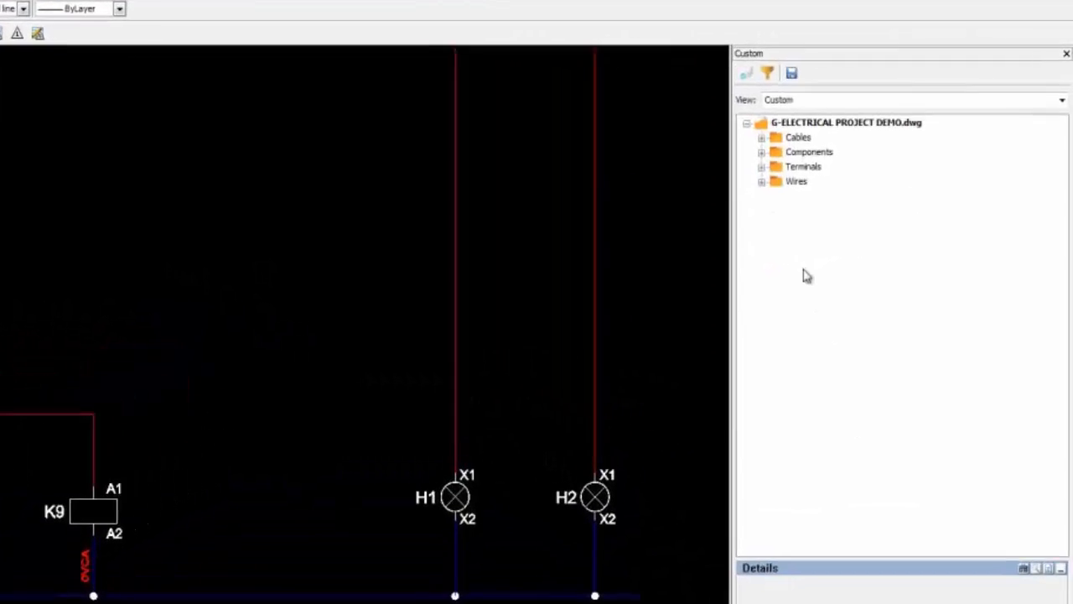
Step: Select contactor K9 under the project's Prefix K components to insert its contact
left_click(762, 150)
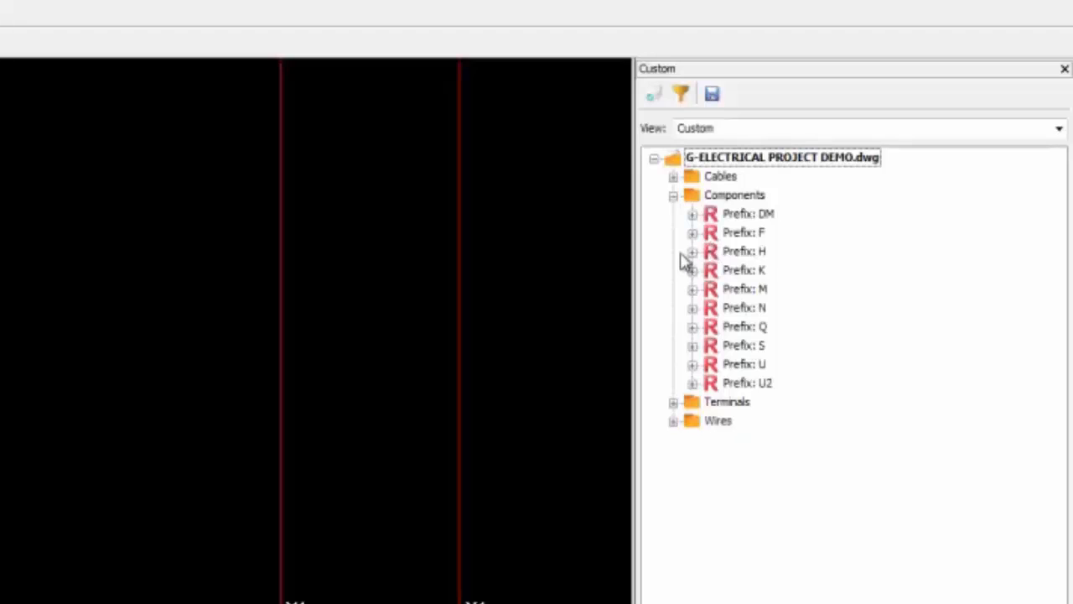
left_click(694, 268)
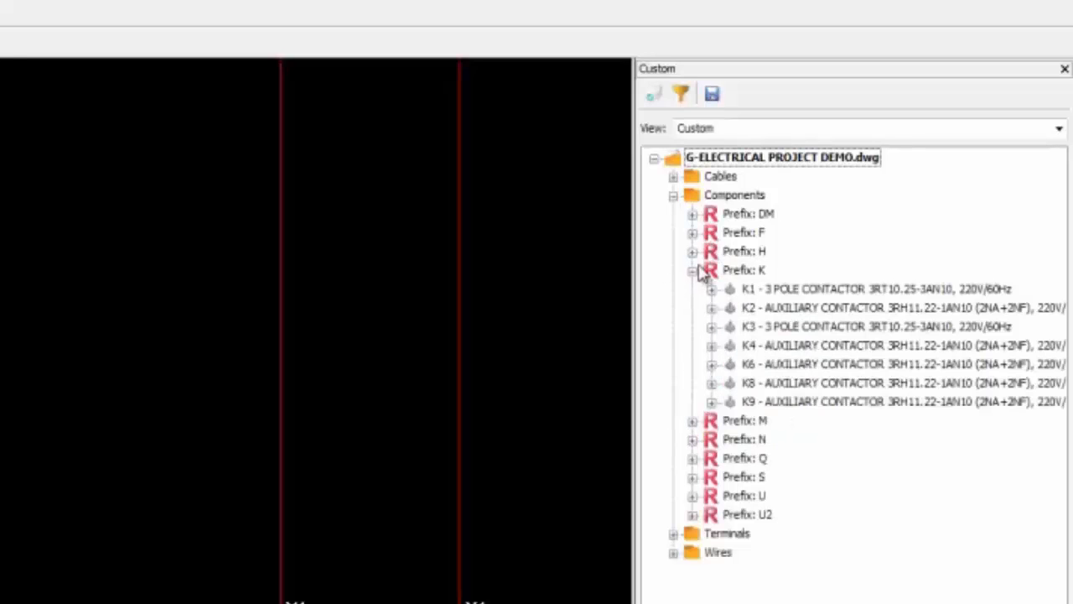
mouse_move(731, 389)
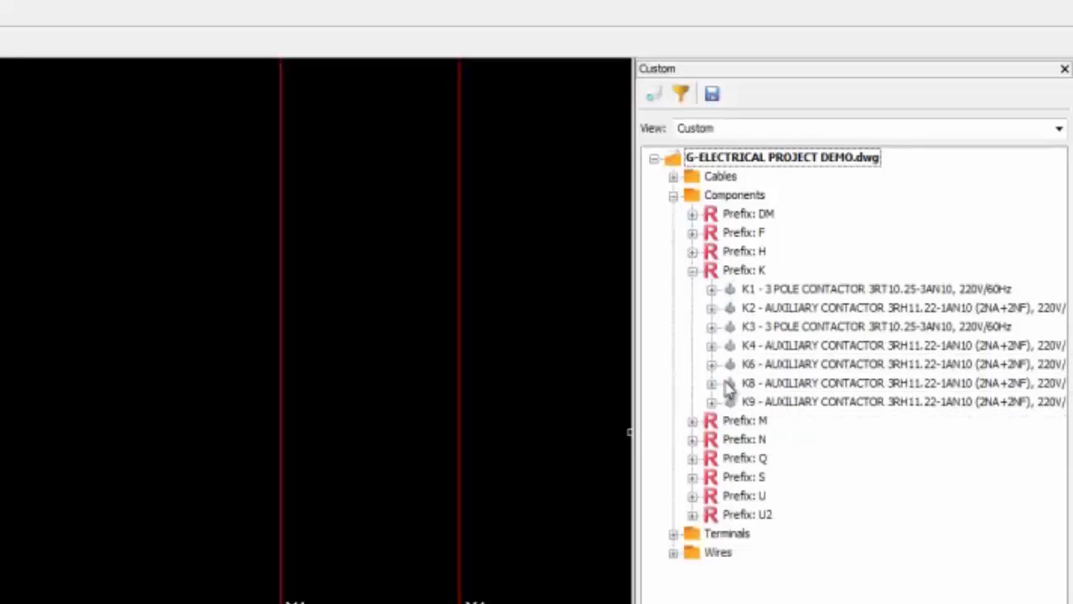
left_click(711, 401)
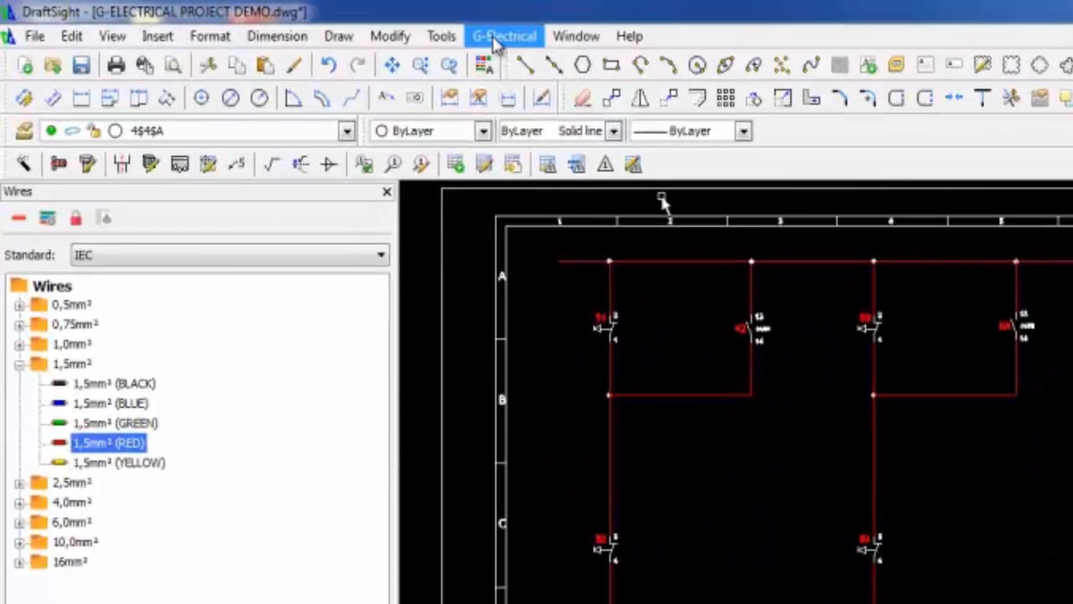
Step: Run wire Numbering with prefix (N), first number 1, numbers shown, horizontal order
left_click(503, 35)
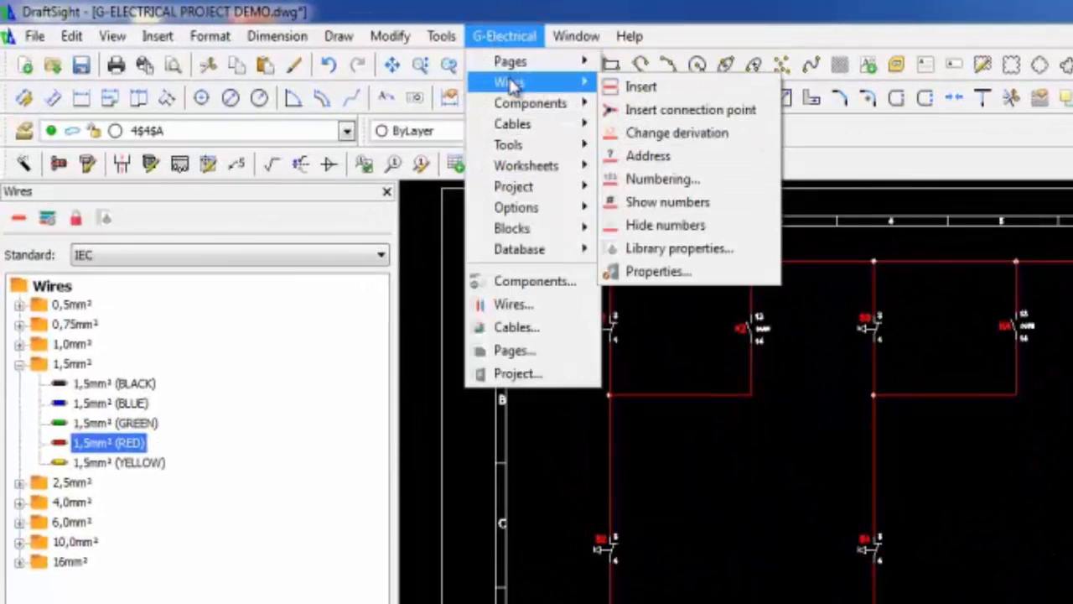
mouse_move(674, 178)
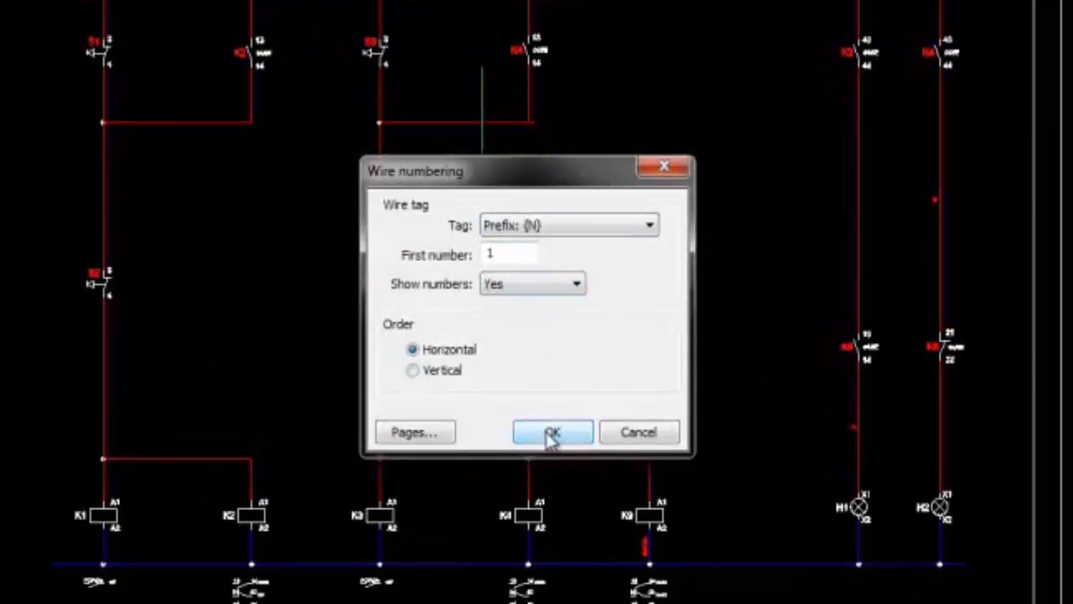
left_click(552, 432)
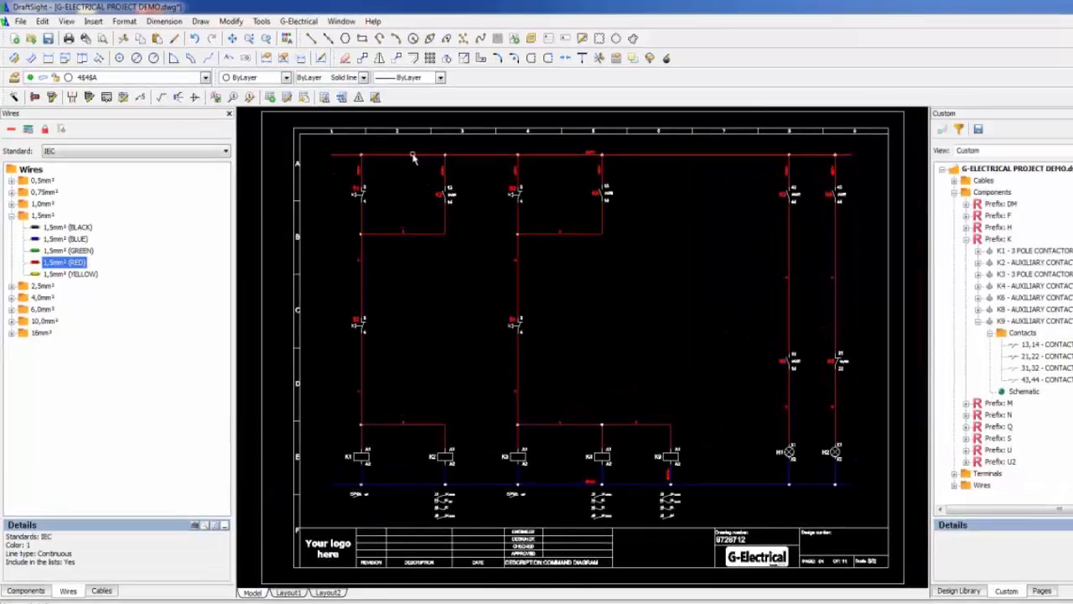
Step: Run the Wires Address command to address the schematic's wires
left_click(298, 20)
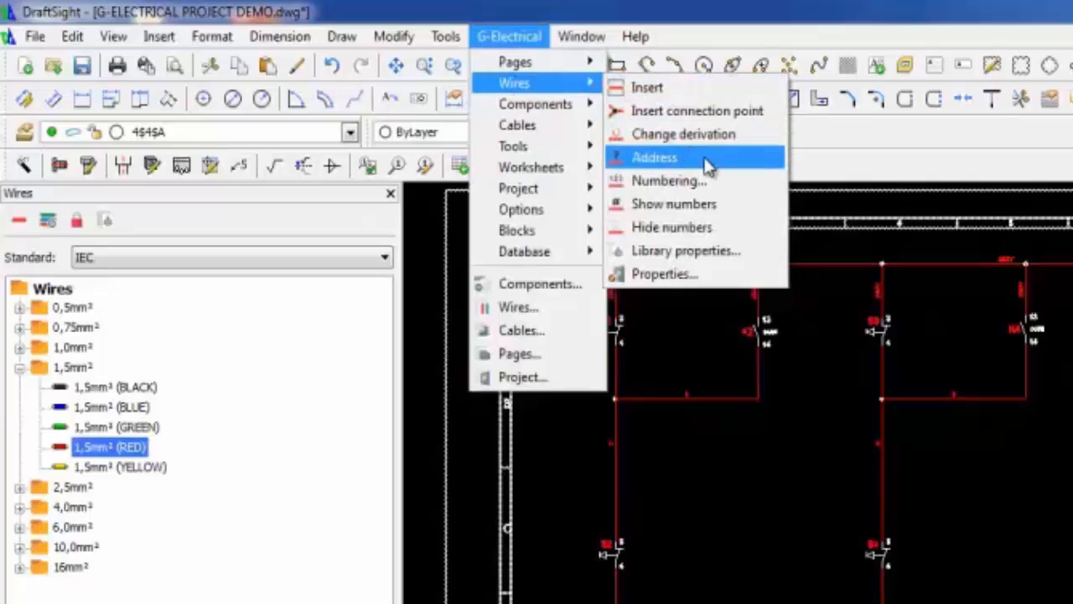
left_click(653, 158)
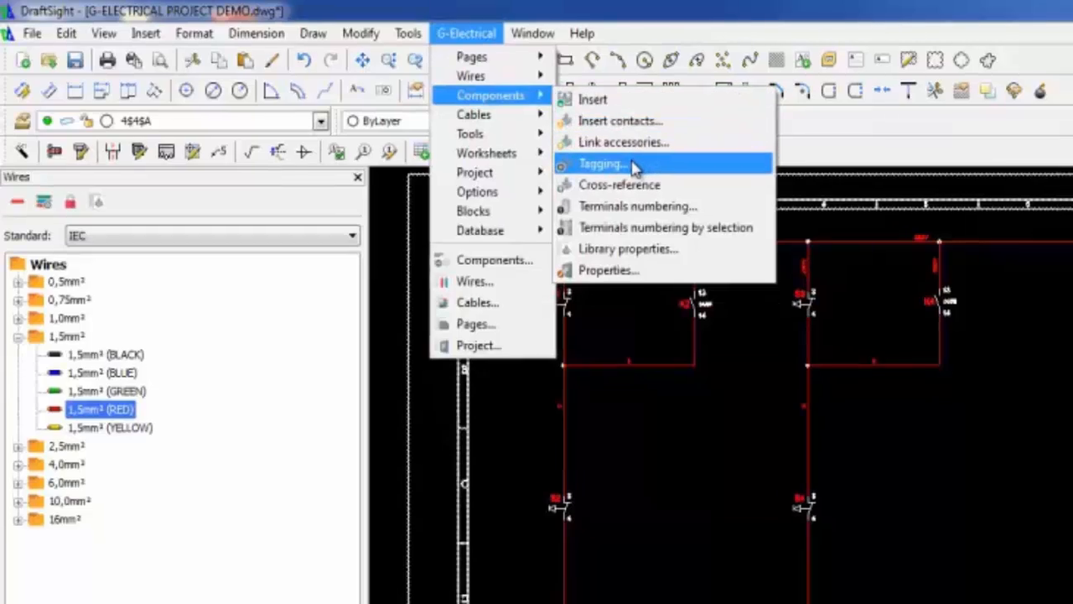
Step: Run component Tagging for all prefixes from first number 1 in horizontal order
left_click(603, 165)
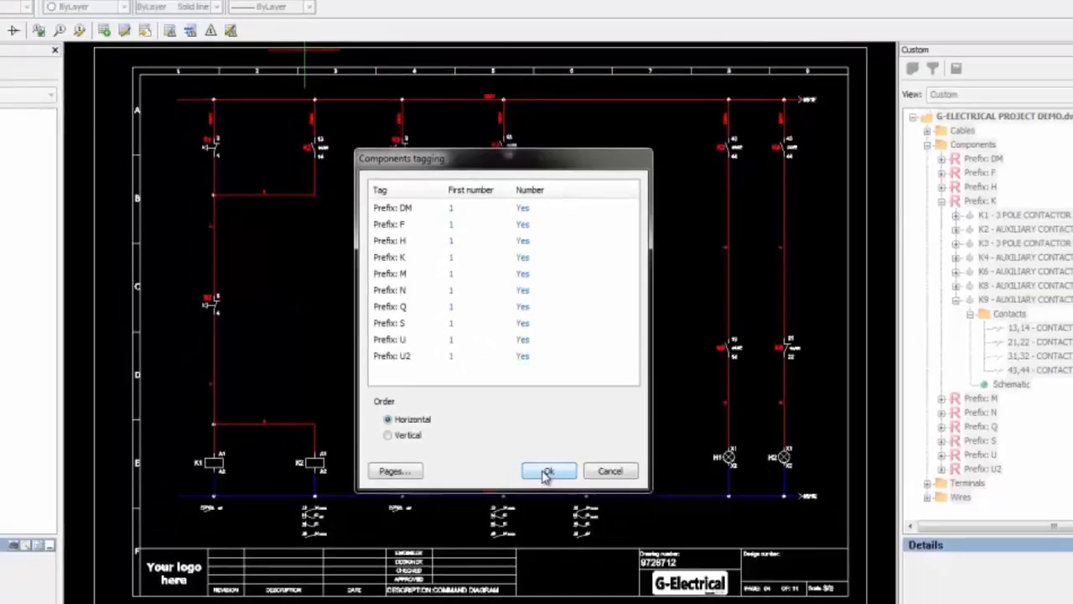
left_click(547, 469)
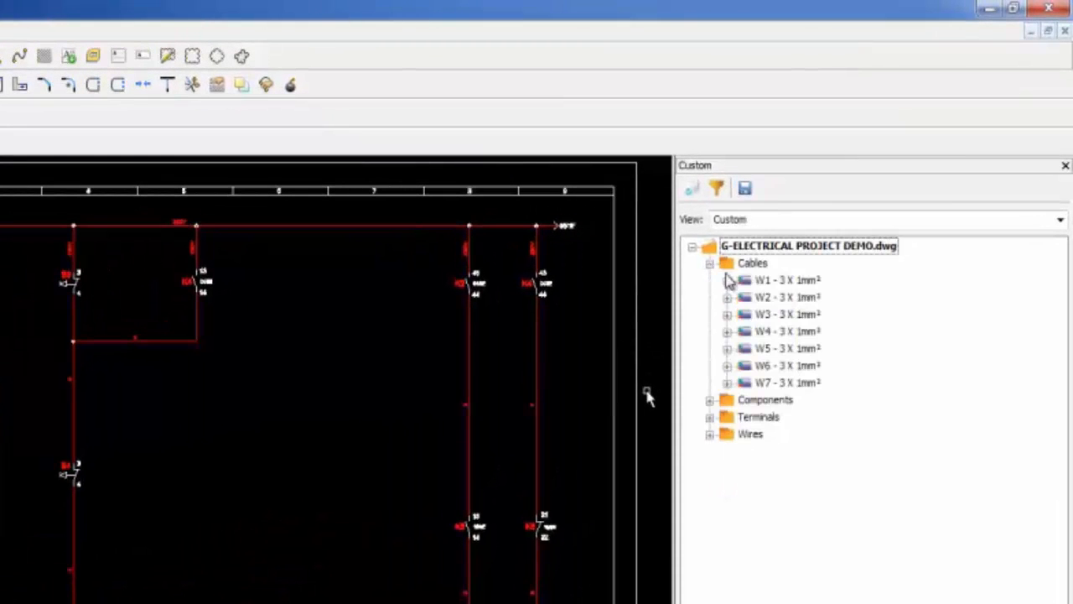
left_click(728, 280)
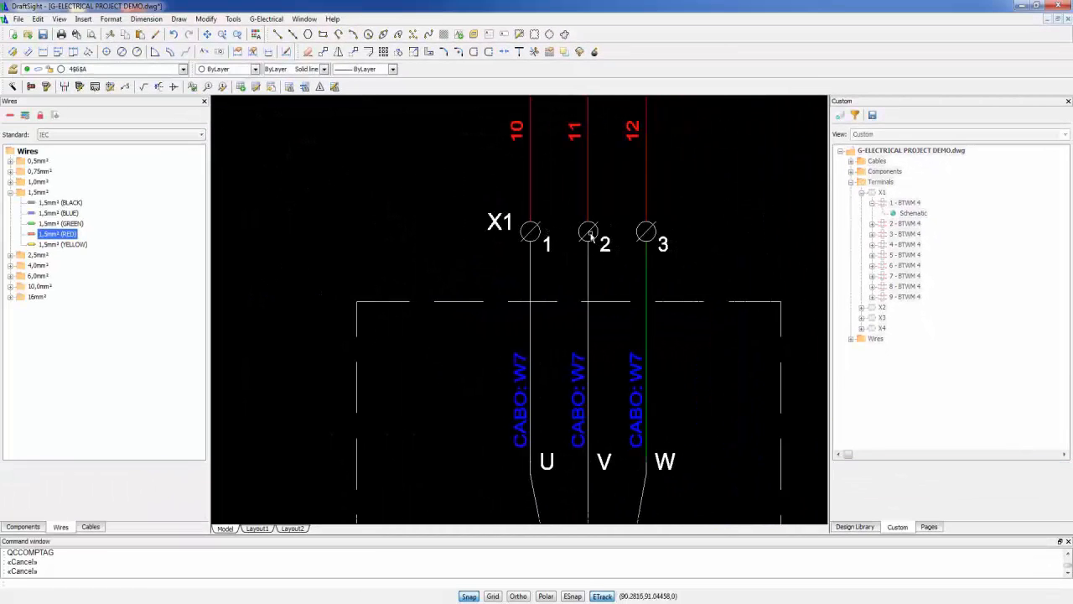
left_click(851, 181)
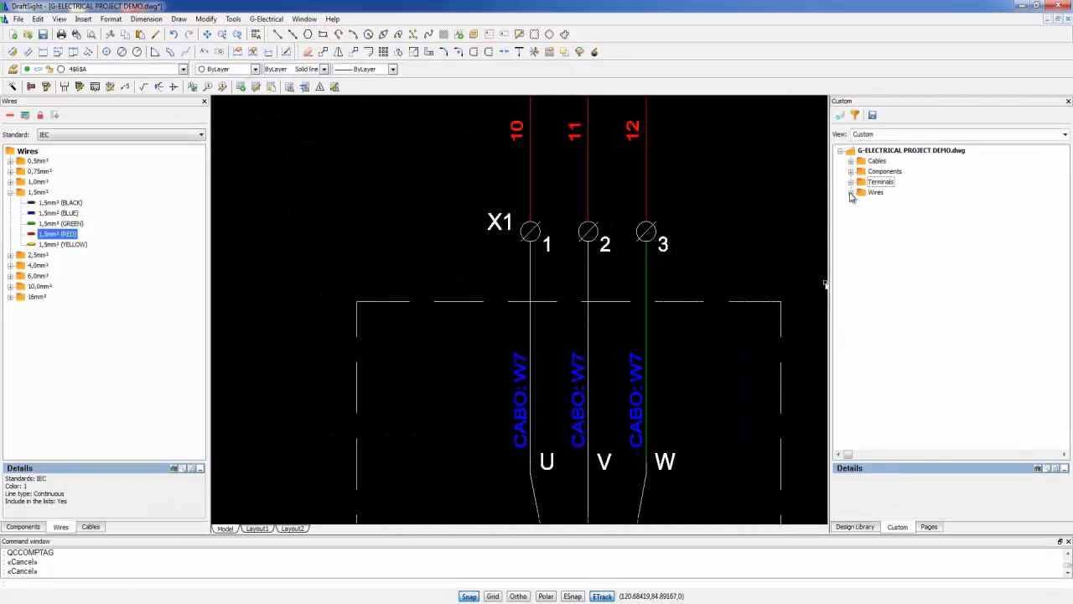
left_click(852, 191)
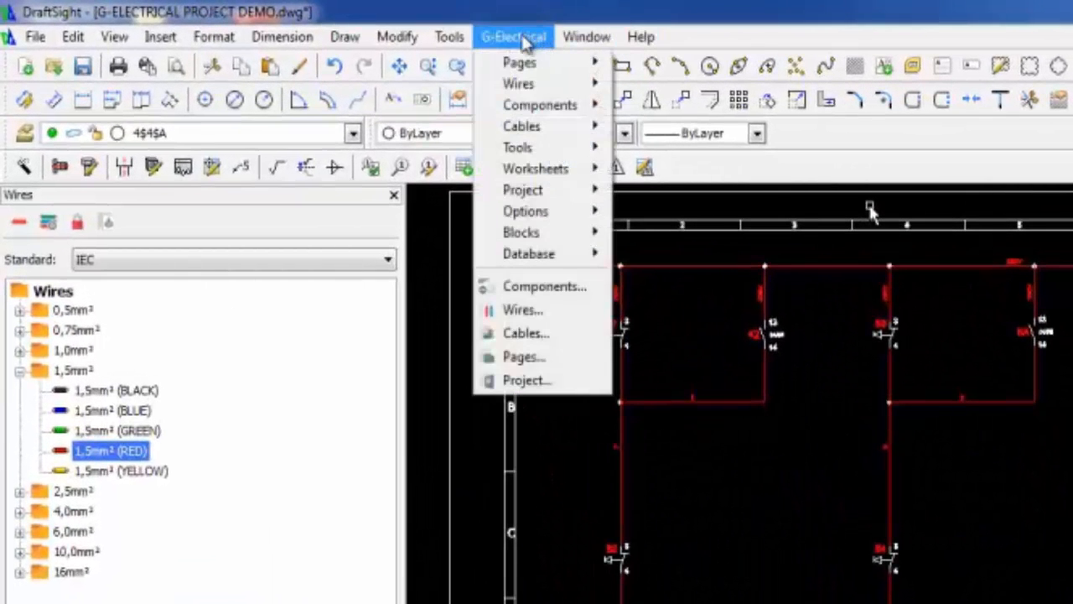
mouse_move(525, 189)
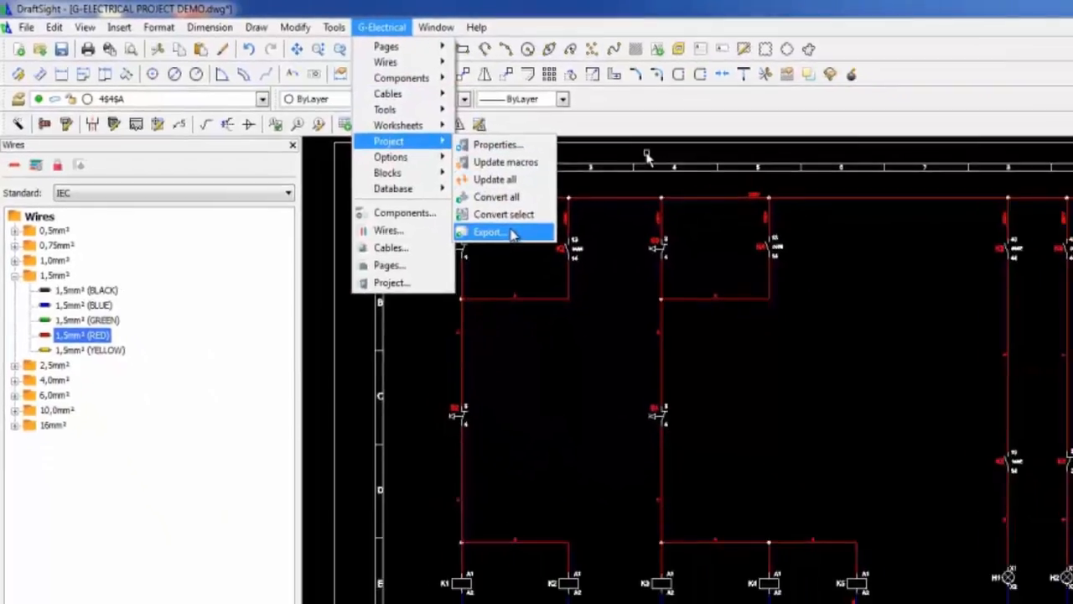
Step: Export the component report to CSV with quantity, description and manufacturer but no TAG, launching Excel
left_click(488, 232)
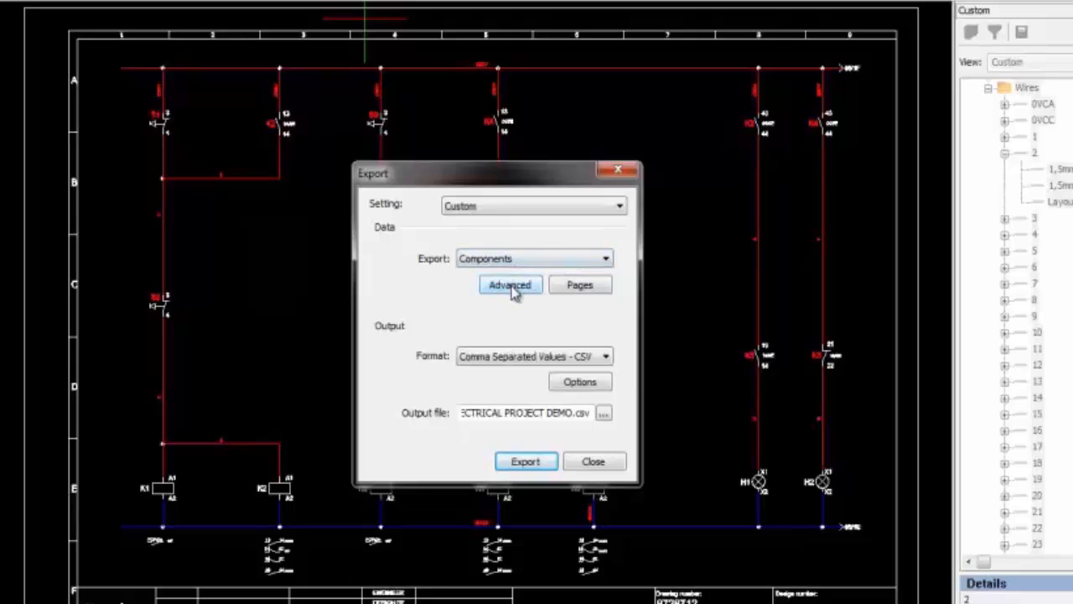
left_click(510, 285)
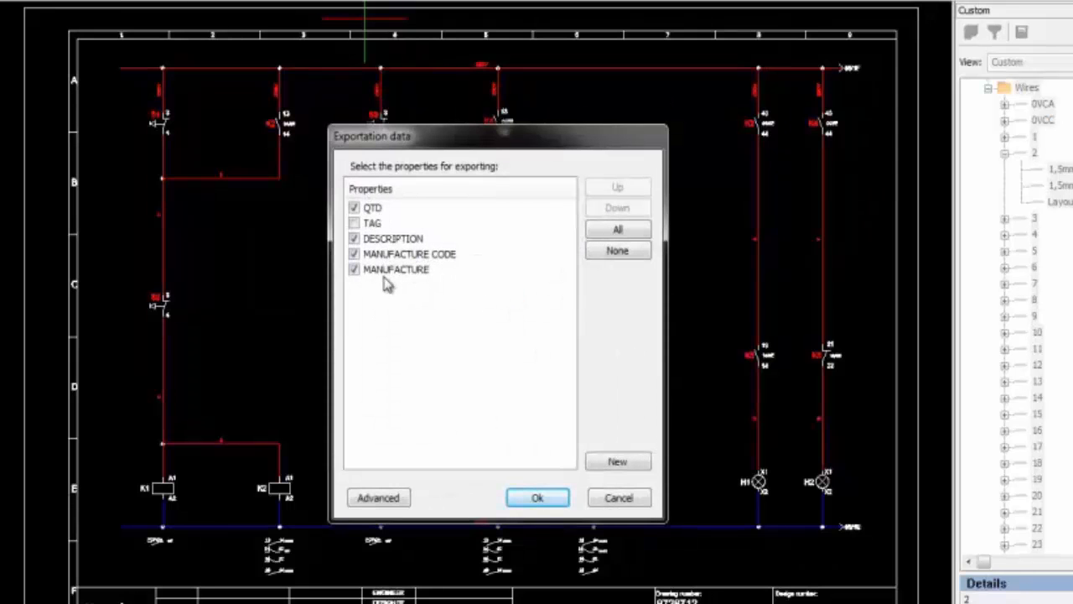
mouse_move(536, 498)
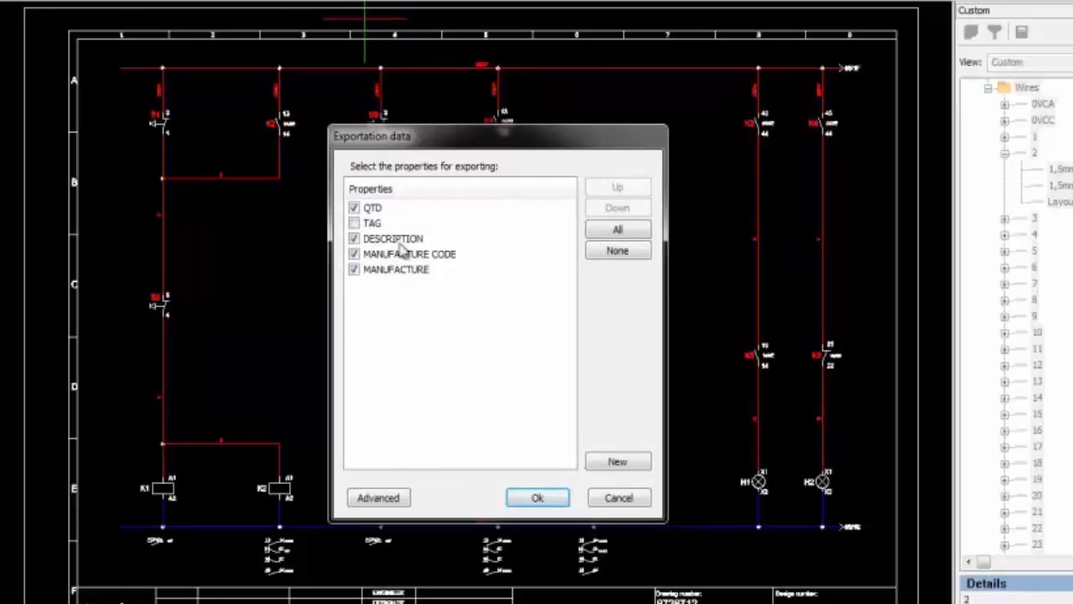
left_click(537, 497)
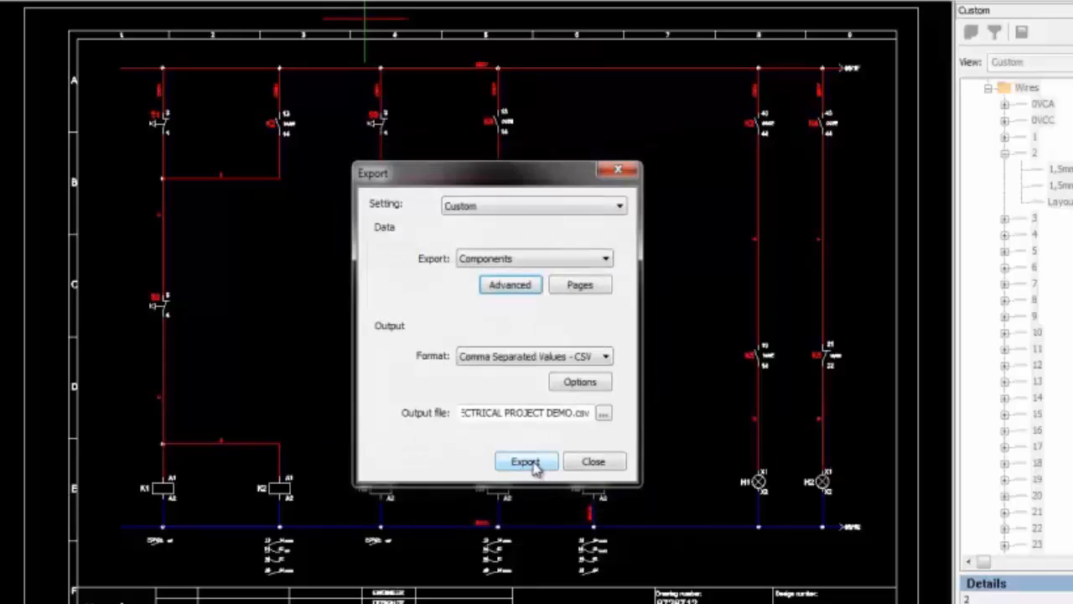
left_click(526, 461)
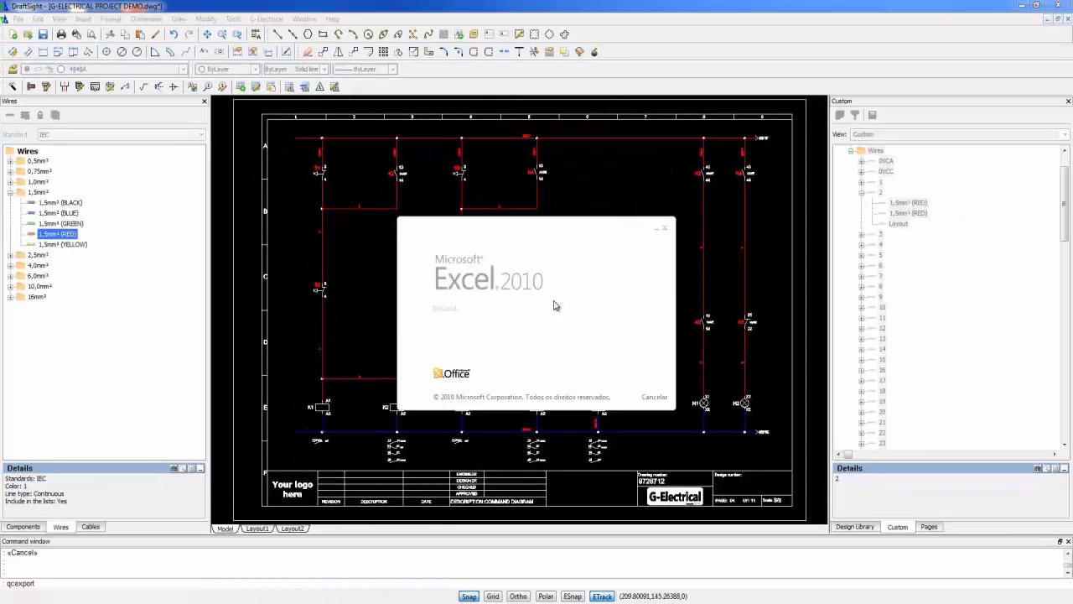